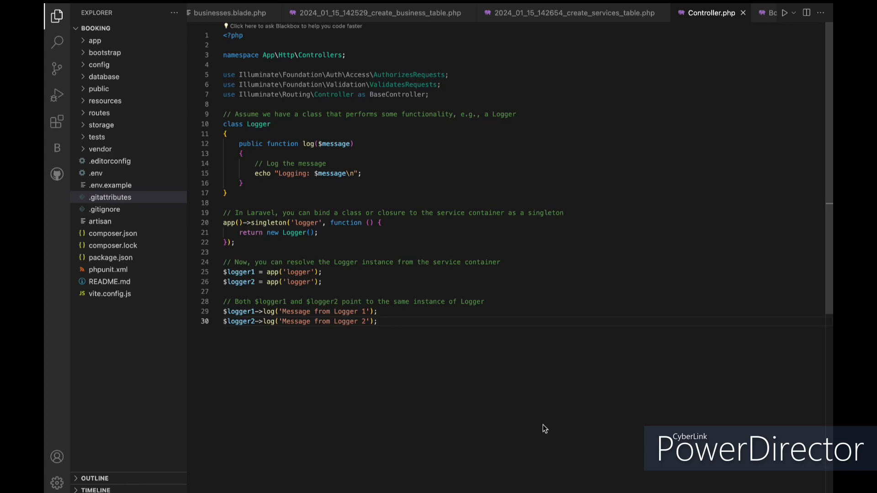
click(378, 321)
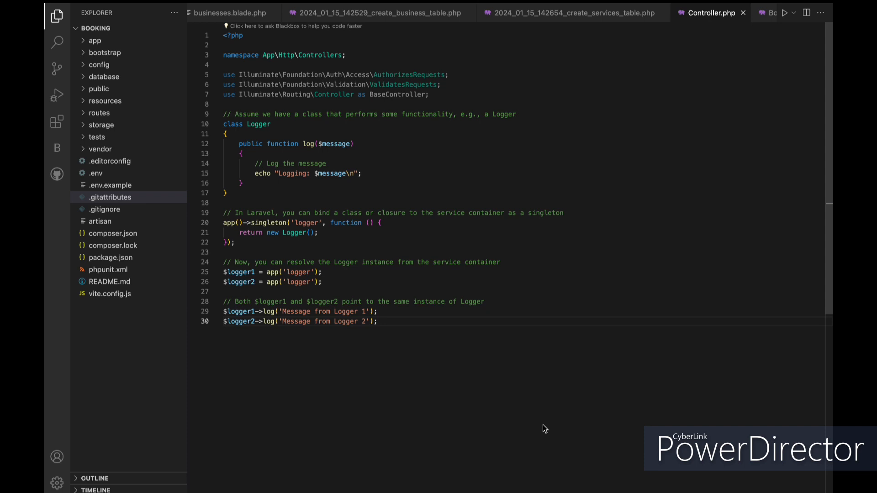
click(378, 321)
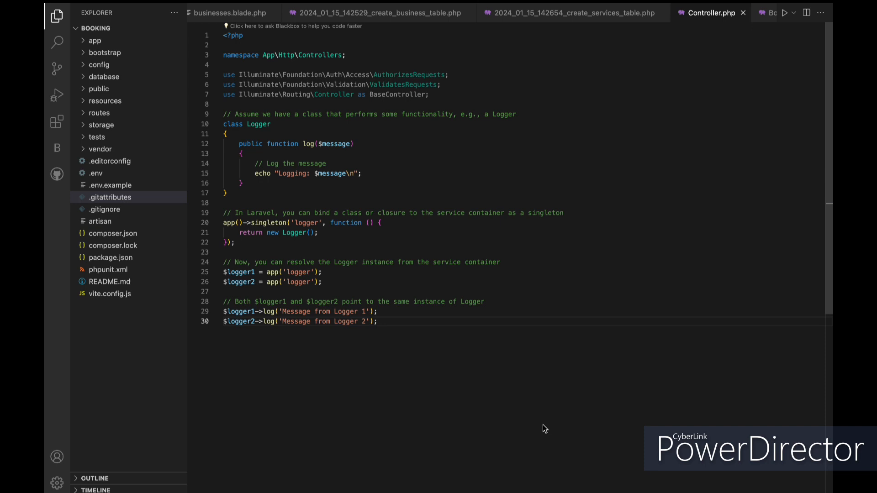
click(379, 321)
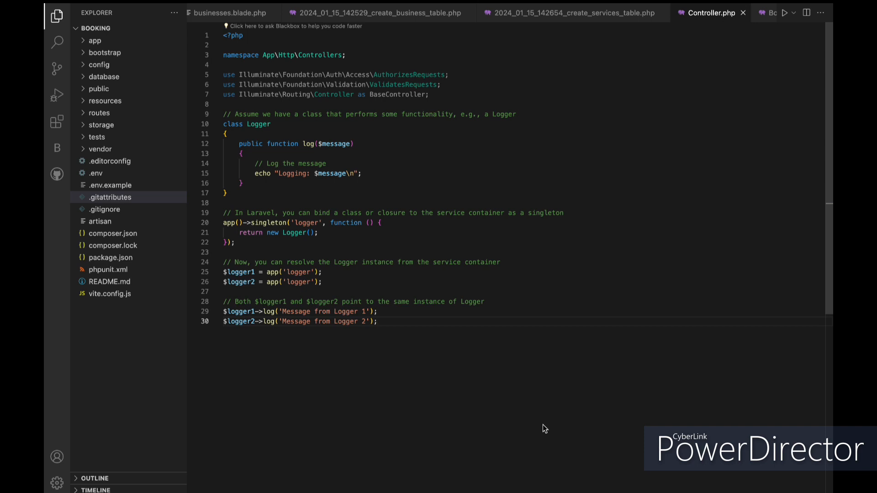
click(378, 321)
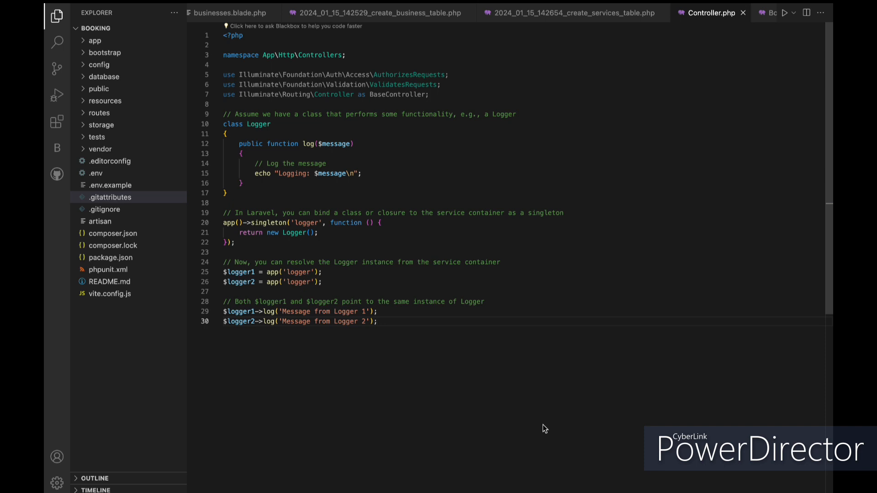
click(375, 321)
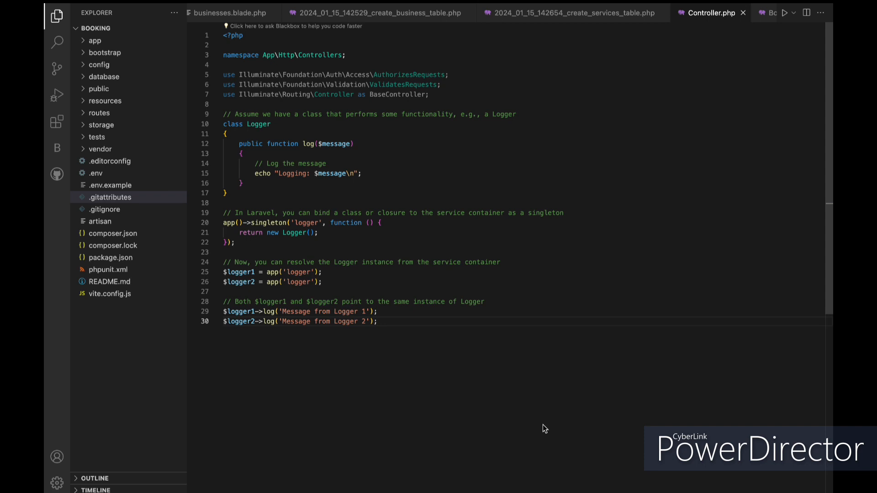
click(377, 321)
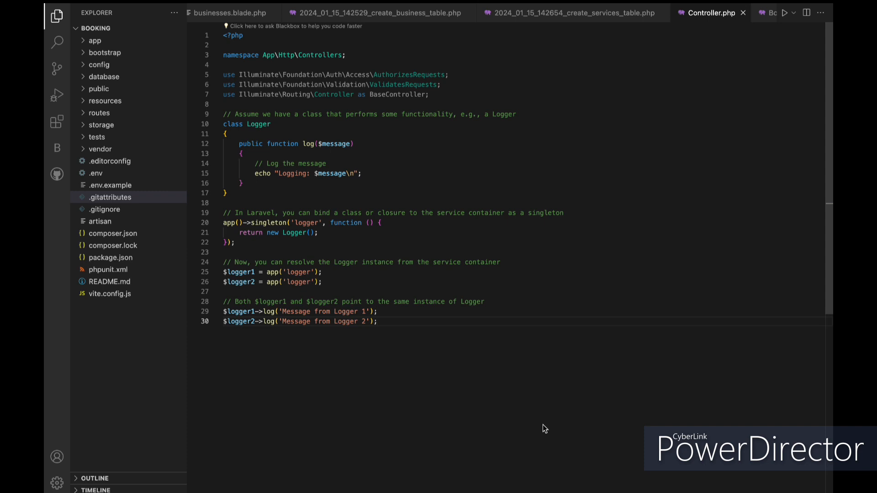
click(379, 321)
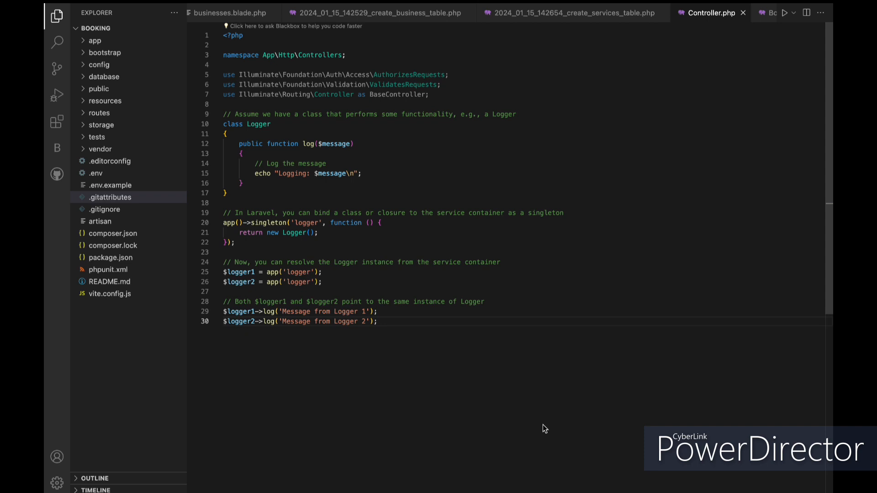
click(378, 321)
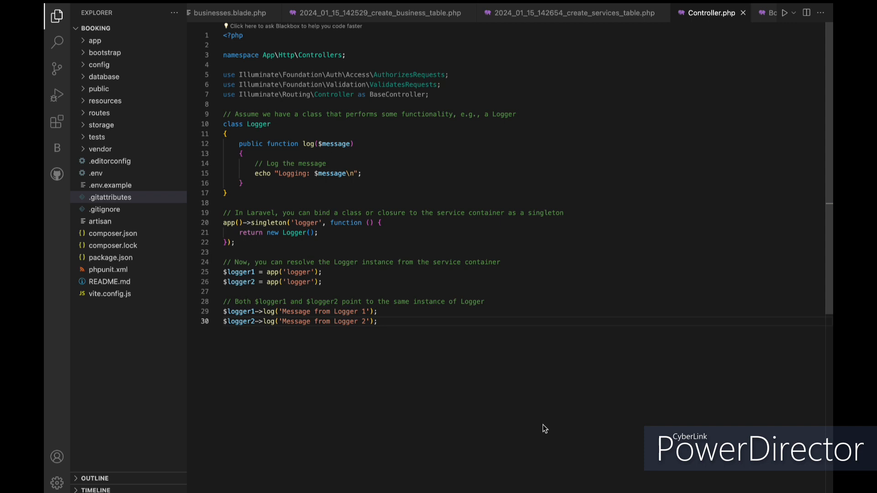
click(378, 321)
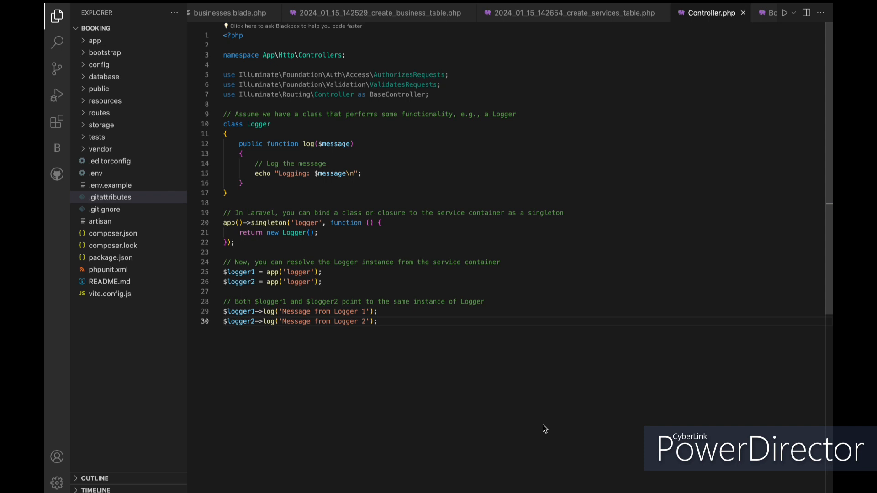
click(379, 321)
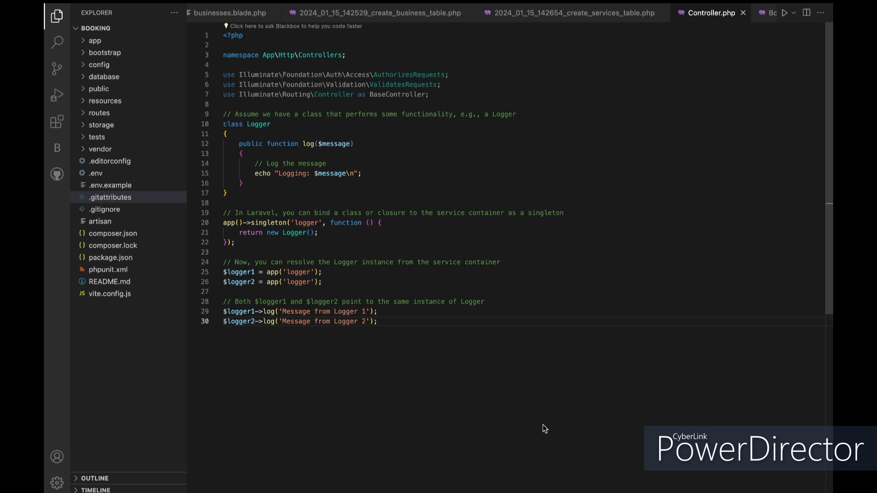
click(377, 321)
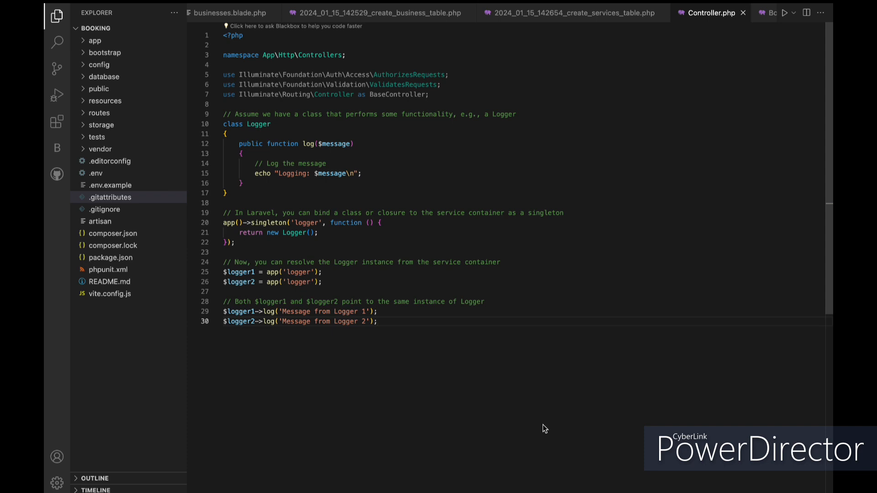
click(378, 321)
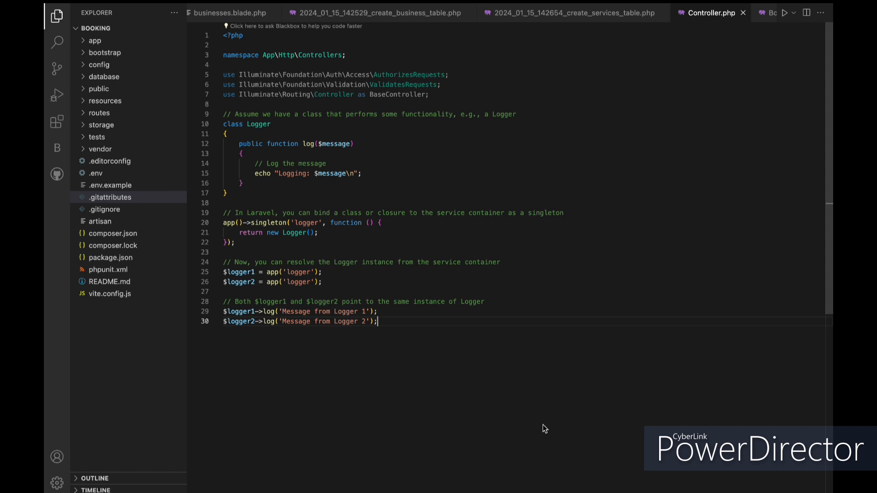
mouse_move(540, 263)
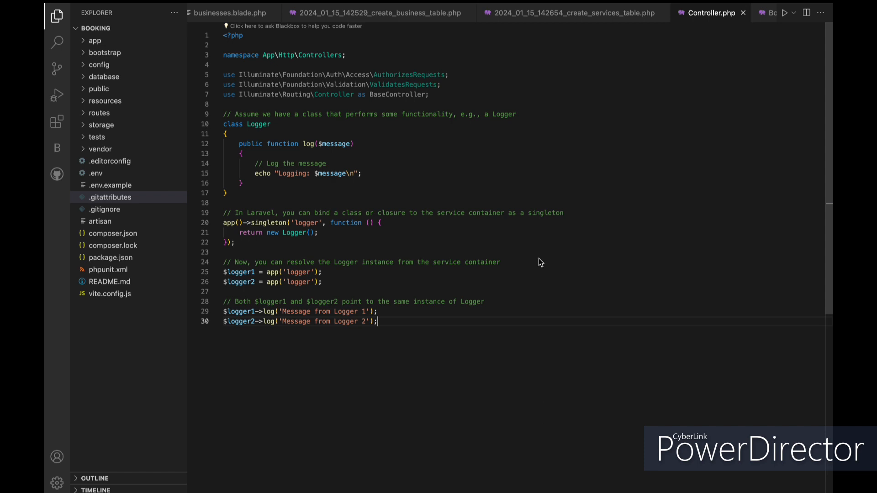
mouse_move(548, 237)
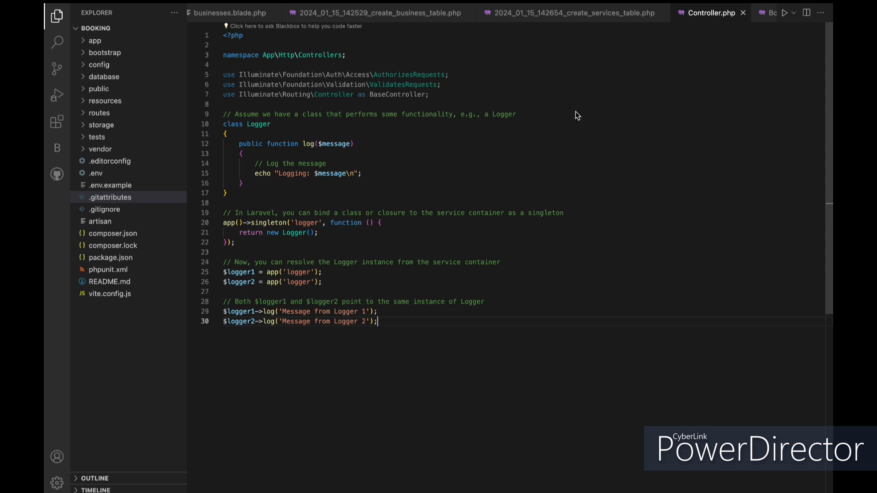
mouse_move(493, 262)
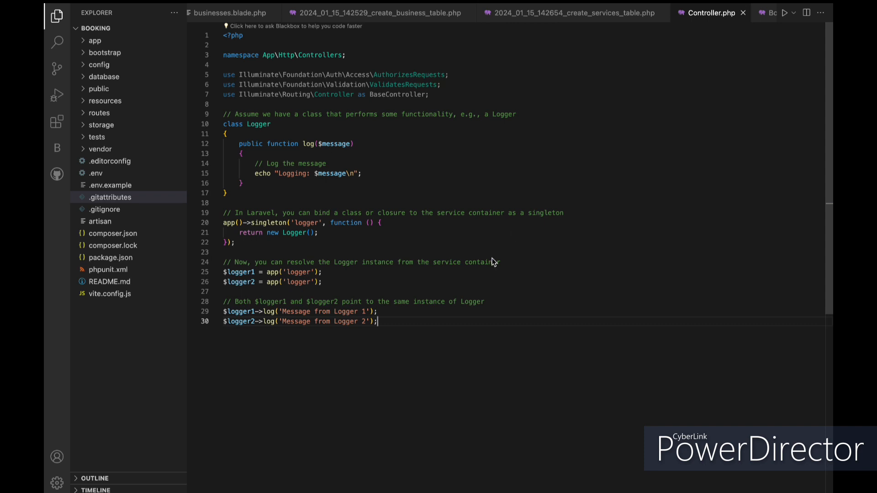
mouse_move(451, 318)
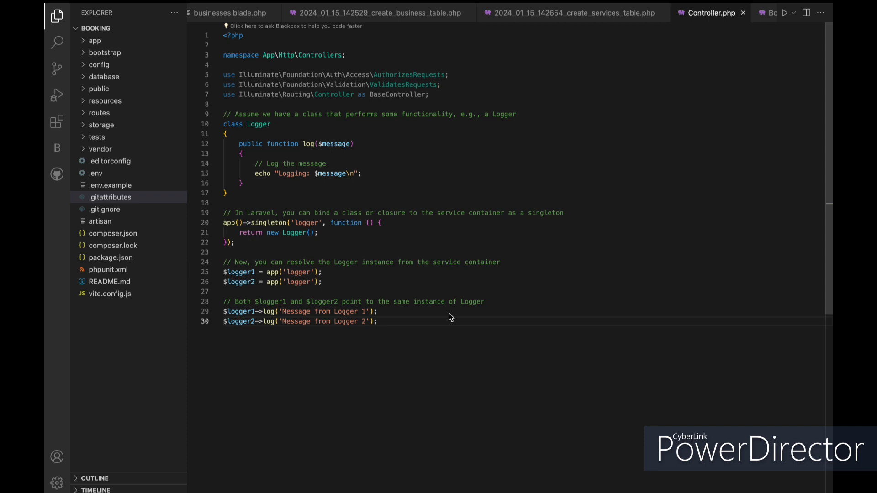
mouse_move(396, 345)
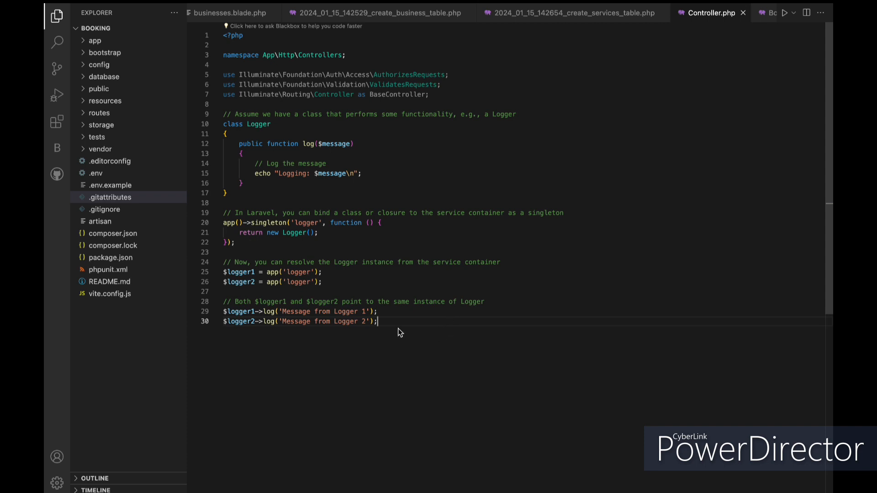
mouse_move(396, 321)
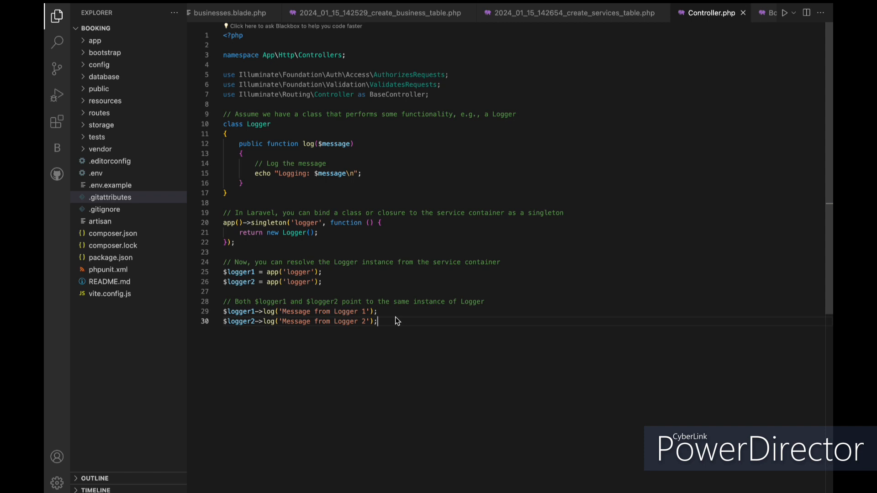
mouse_move(520, 294)
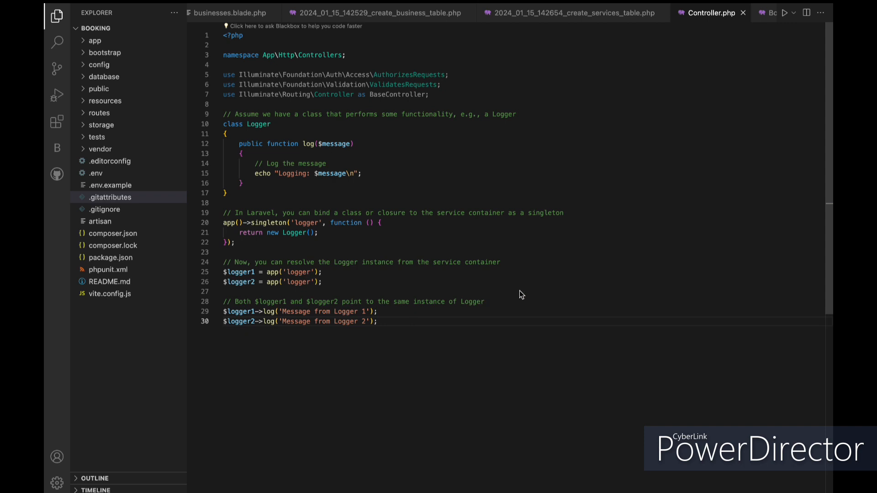
mouse_move(553, 274)
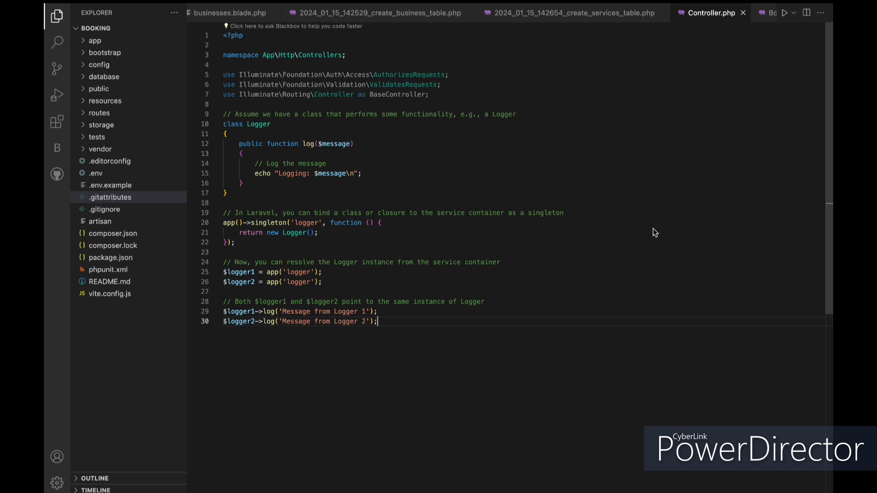
mouse_move(635, 154)
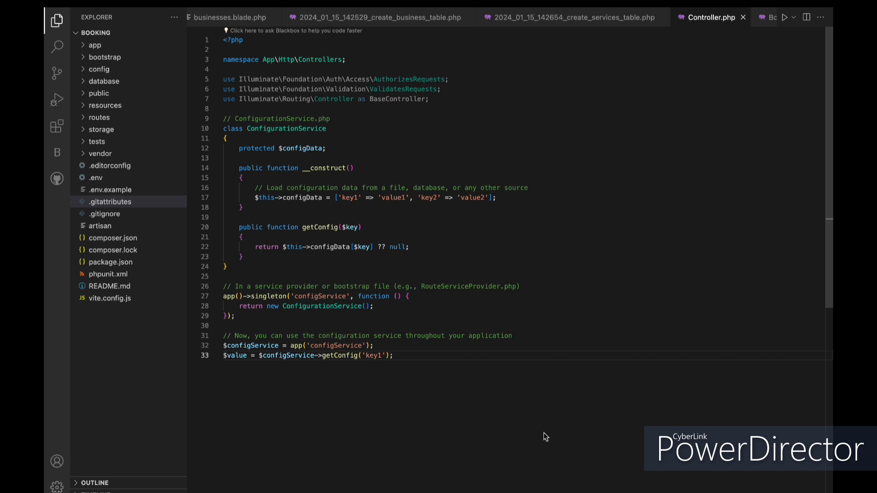
click(393, 356)
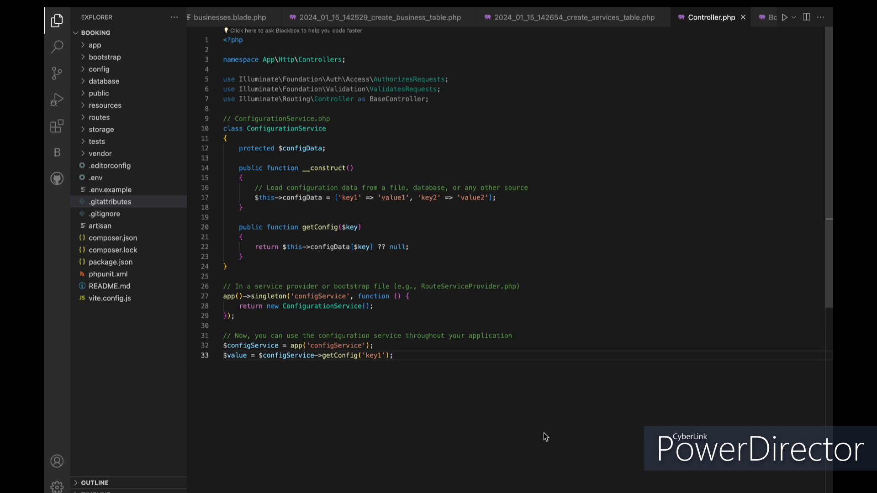
click(393, 356)
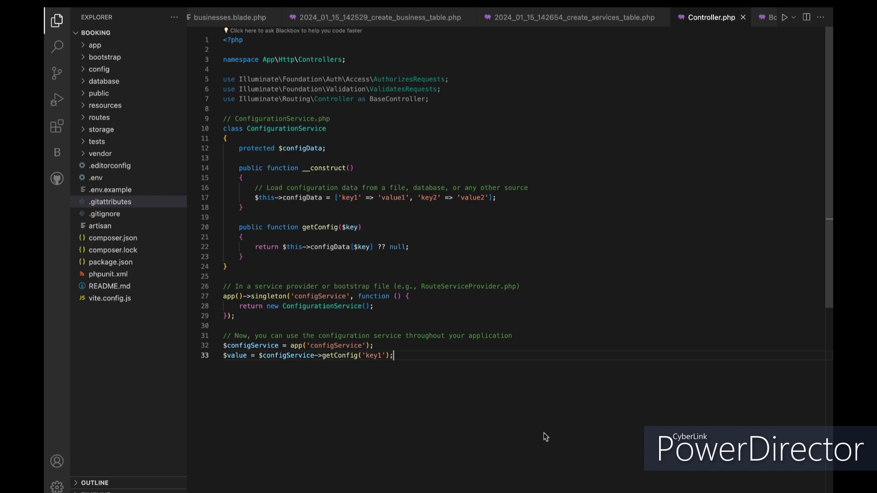
mouse_move(608, 292)
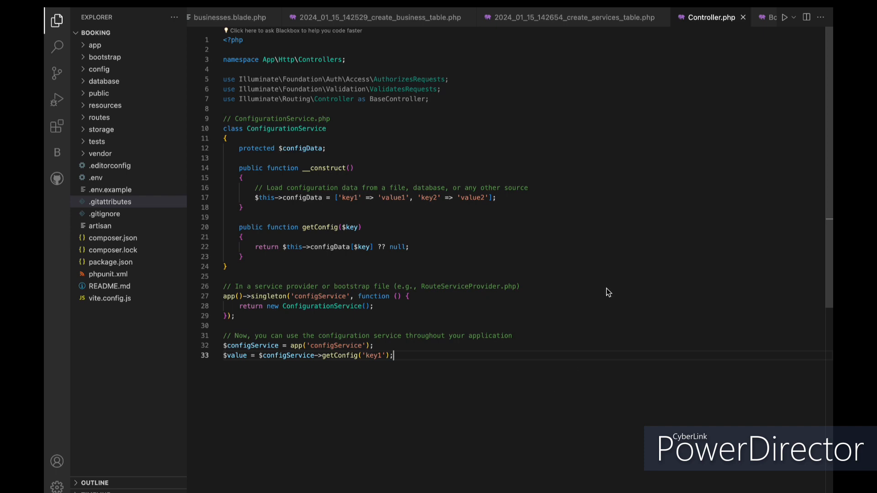
mouse_move(645, 237)
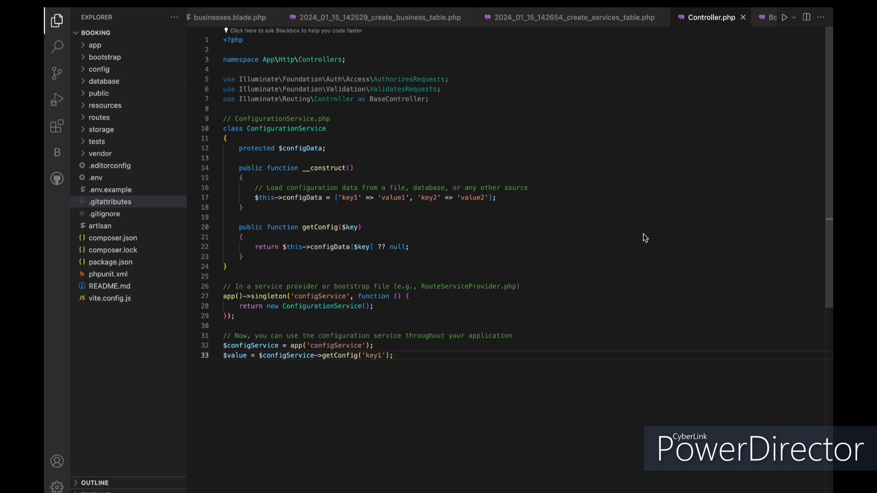
mouse_move(675, 146)
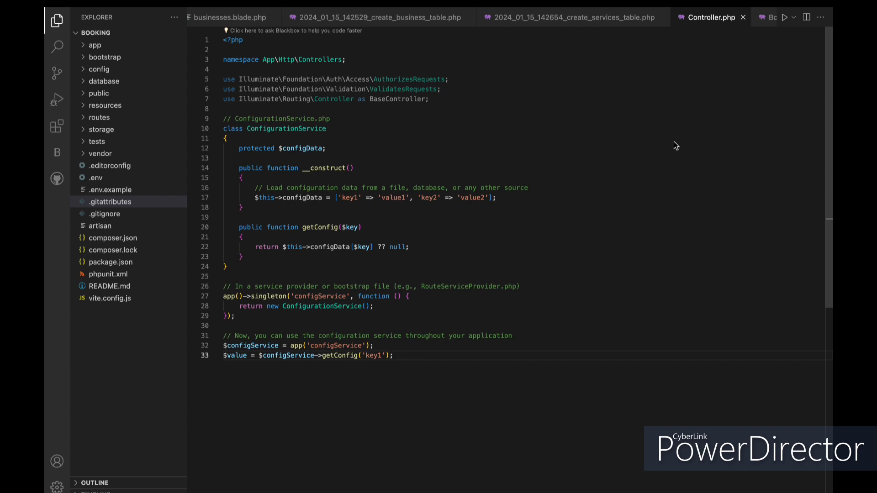
mouse_move(702, 94)
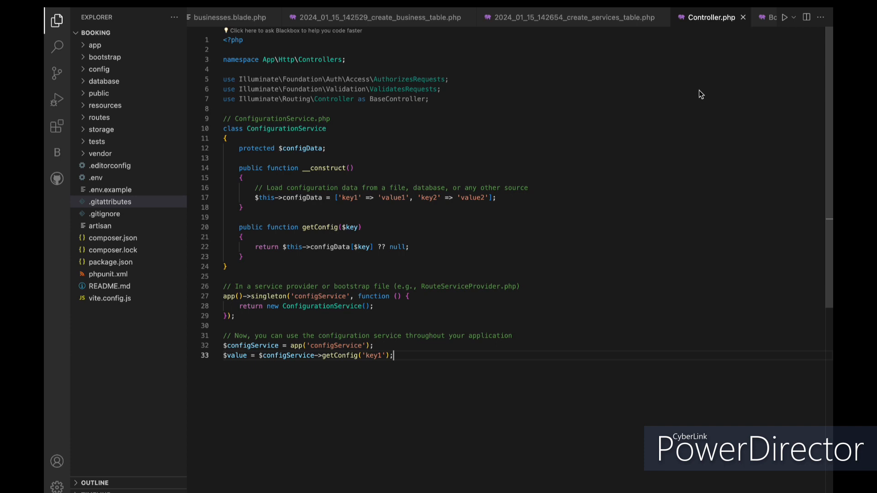
mouse_move(695, 107)
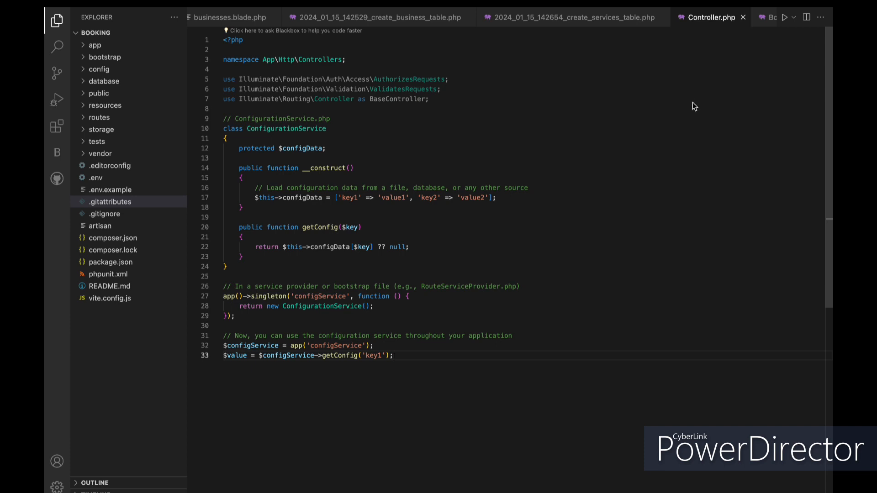
mouse_move(684, 89)
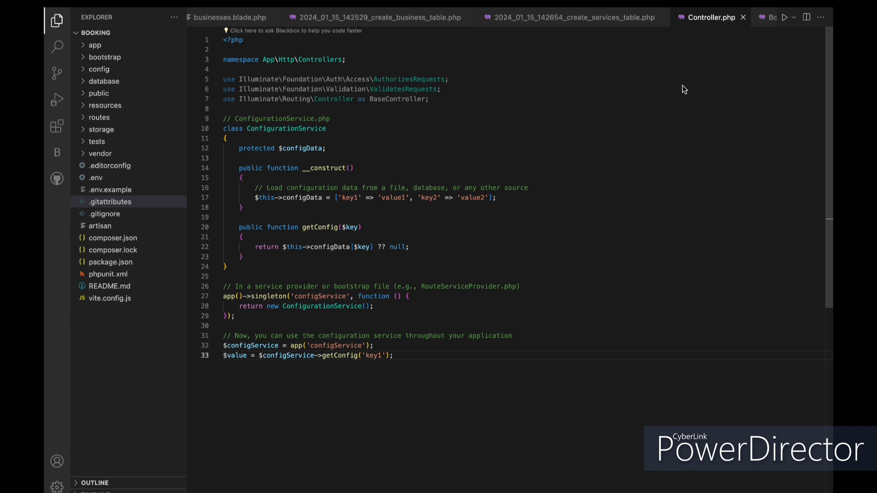
mouse_move(620, 13)
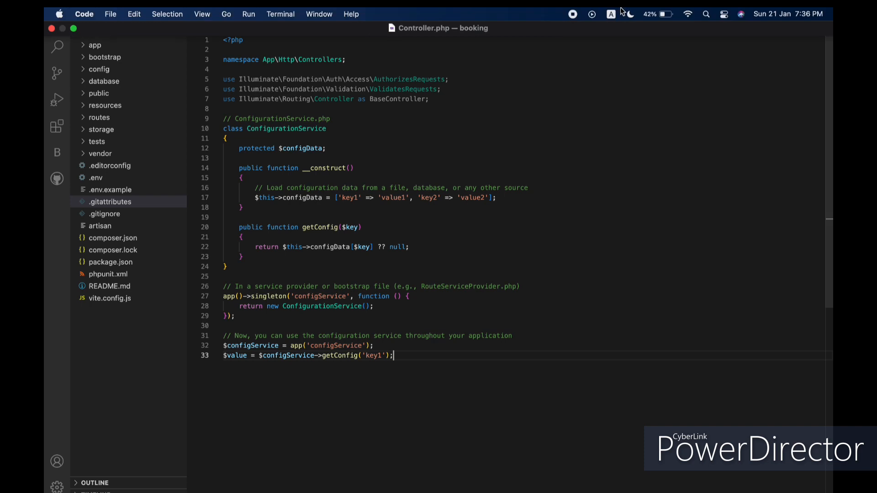
mouse_move(572, 13)
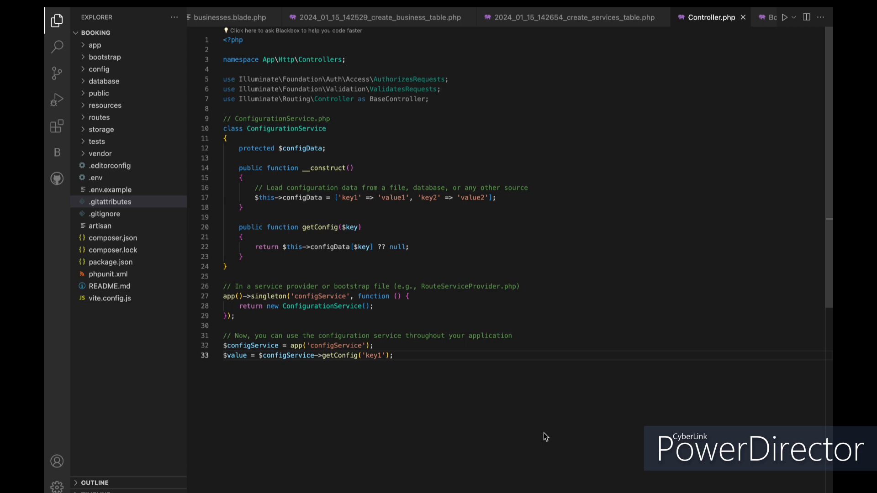
click(393, 356)
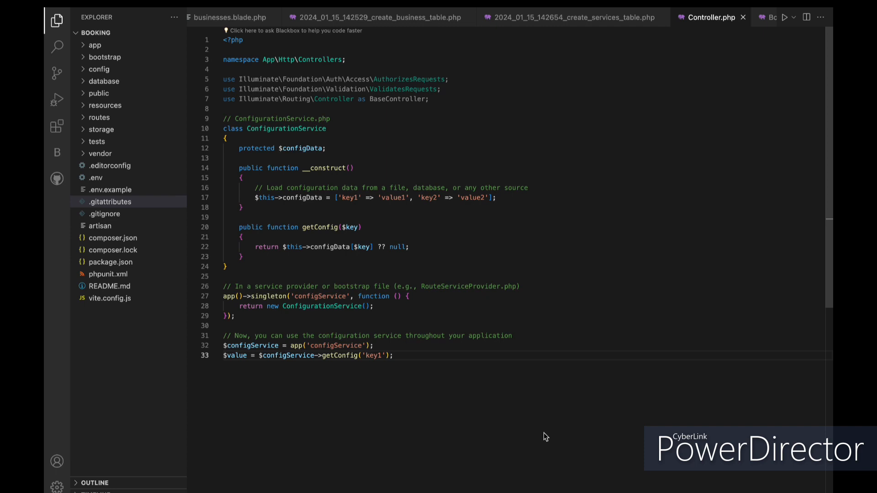
click(393, 355)
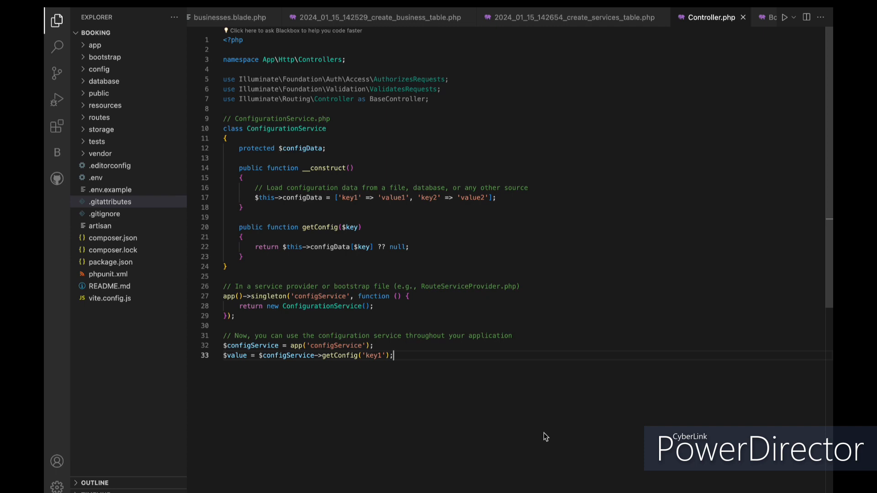
mouse_move(645, 237)
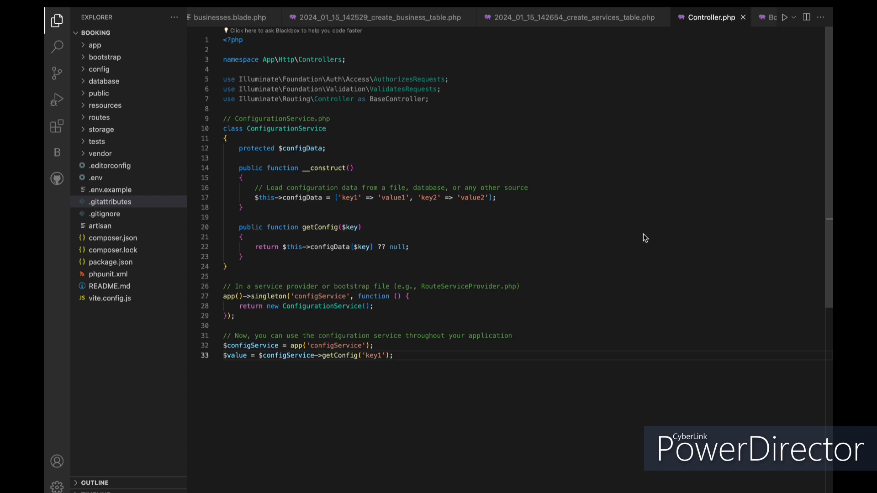
mouse_move(700, 94)
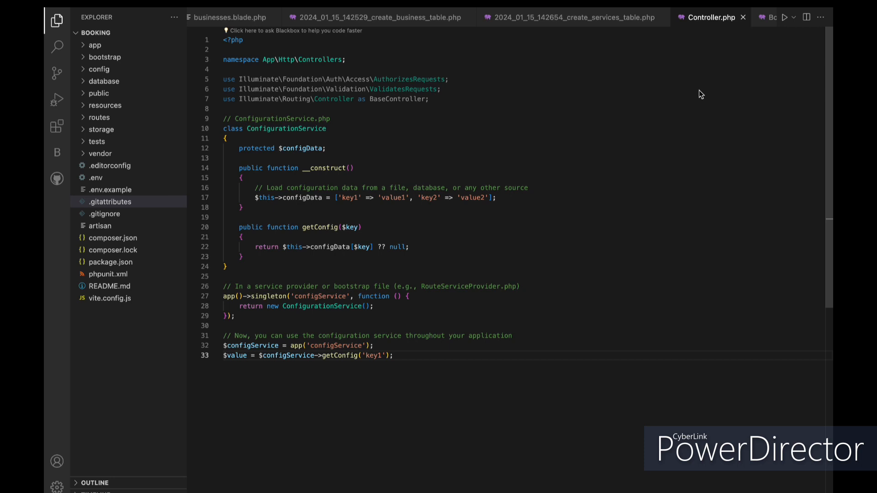
click(394, 355)
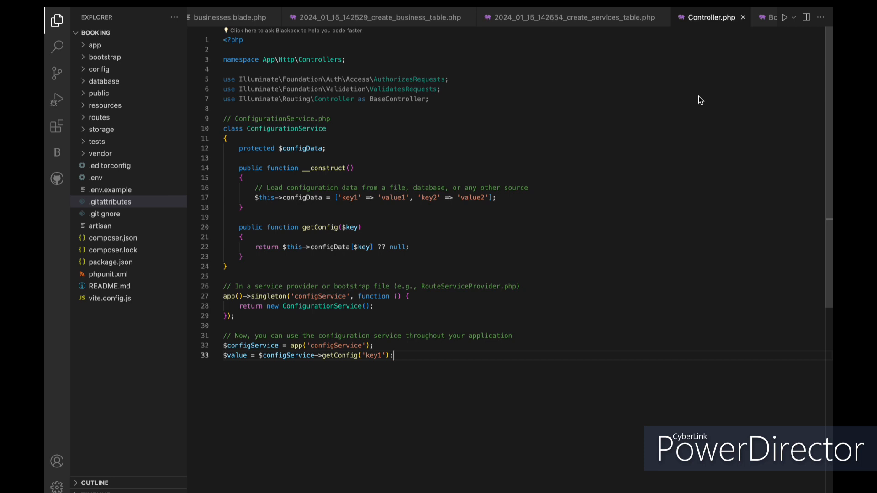
mouse_move(694, 106)
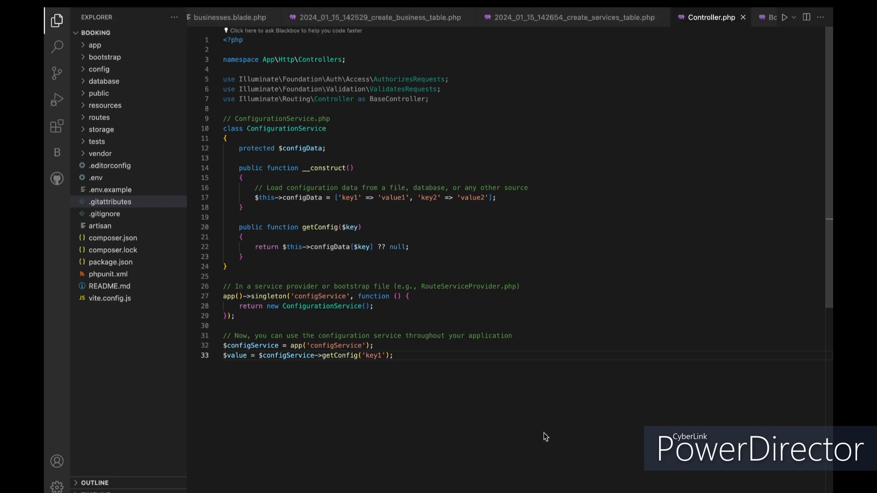
click(393, 355)
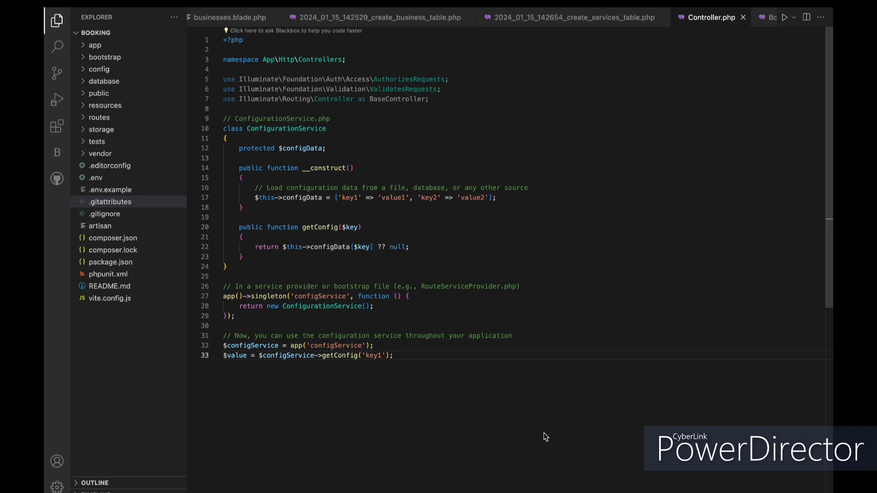
click(393, 356)
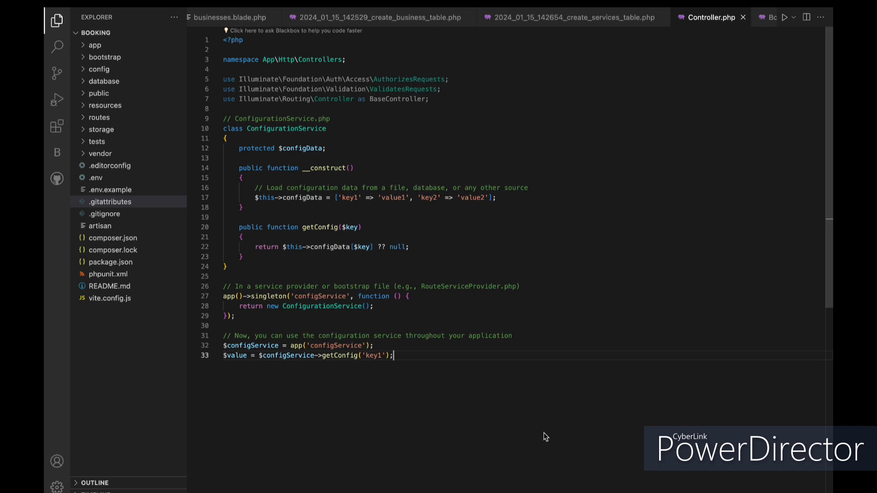
mouse_move(592, 319)
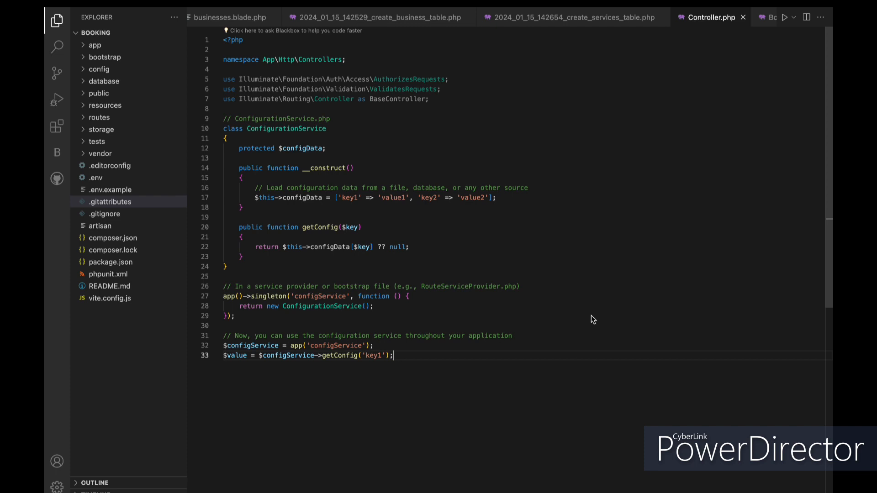
mouse_move(644, 237)
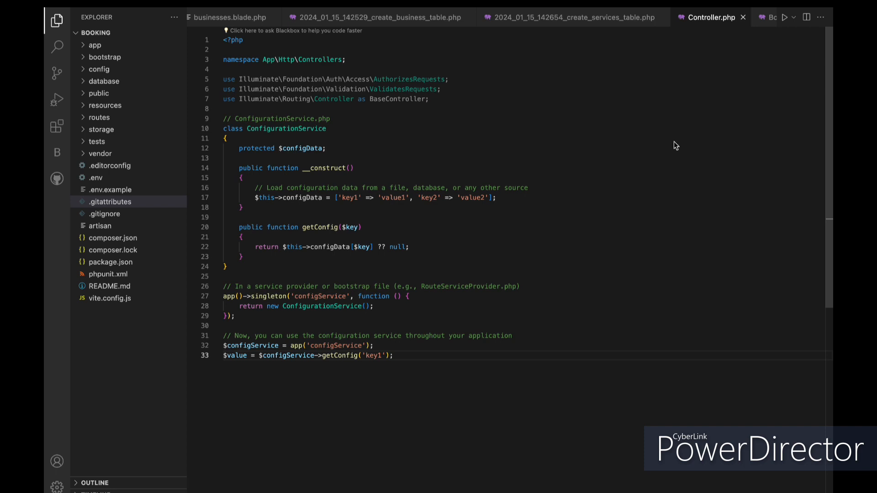
mouse_move(700, 94)
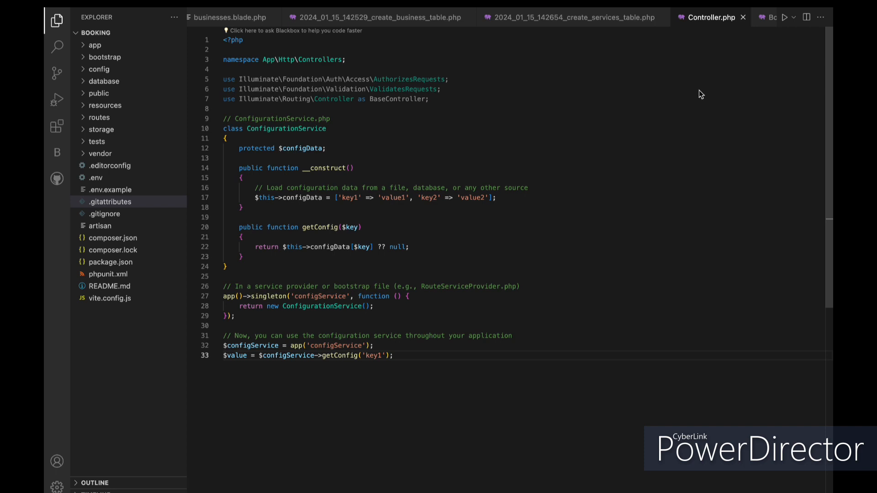
click(393, 355)
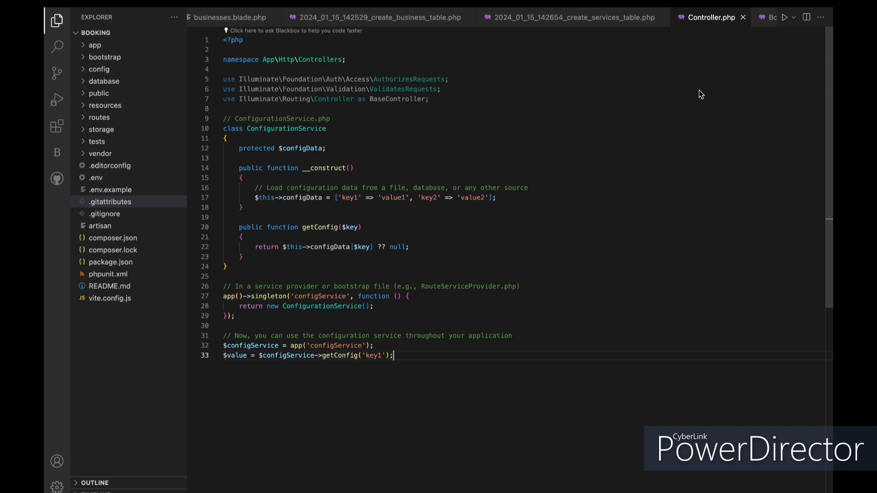